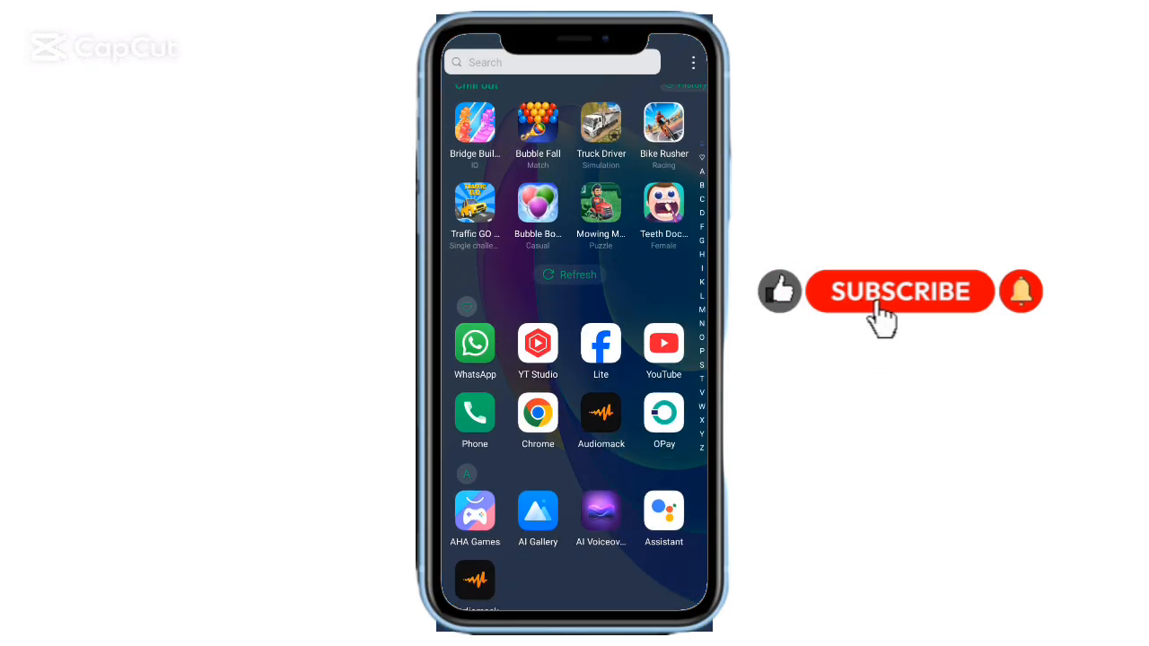
Step: Browse the alphabetical app drawer and swipe back to the home page with the tour apps
{"action": "scroll", "scroll_direction": "down", "scroll_amount": 3}
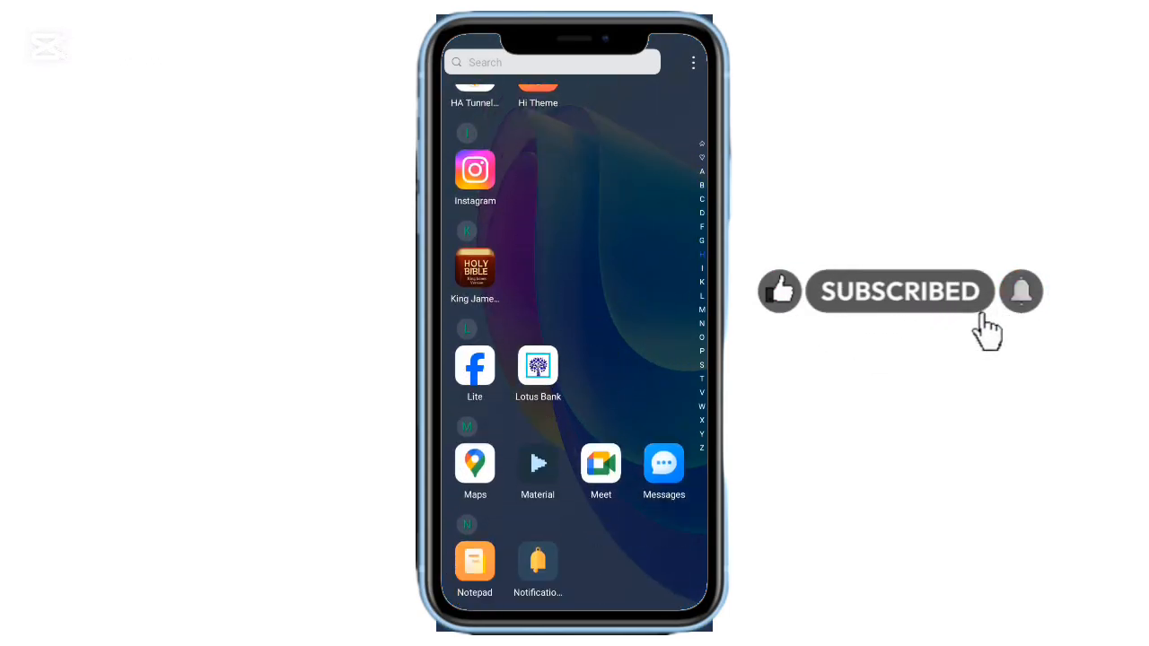
{"action": "scroll", "scroll_direction": "down", "scroll_amount": 3}
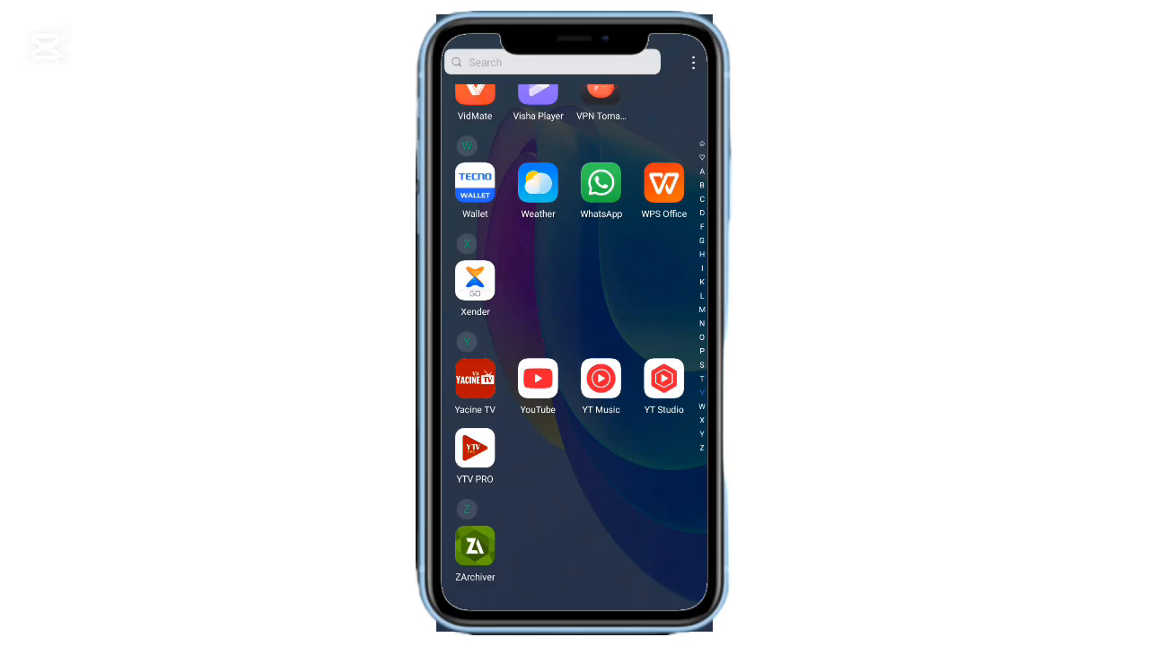
{"action": "scroll", "scroll_direction": "up", "scroll_amount": 3}
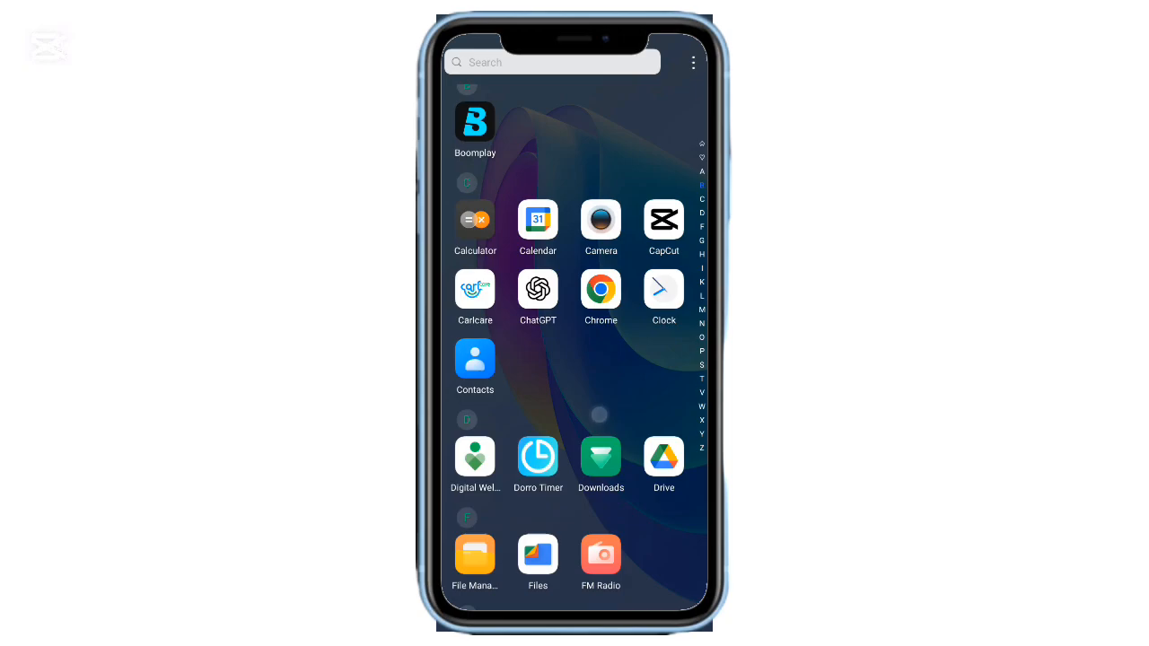
{"action": "scroll", "scroll_direction": "down", "scroll_amount": 3}
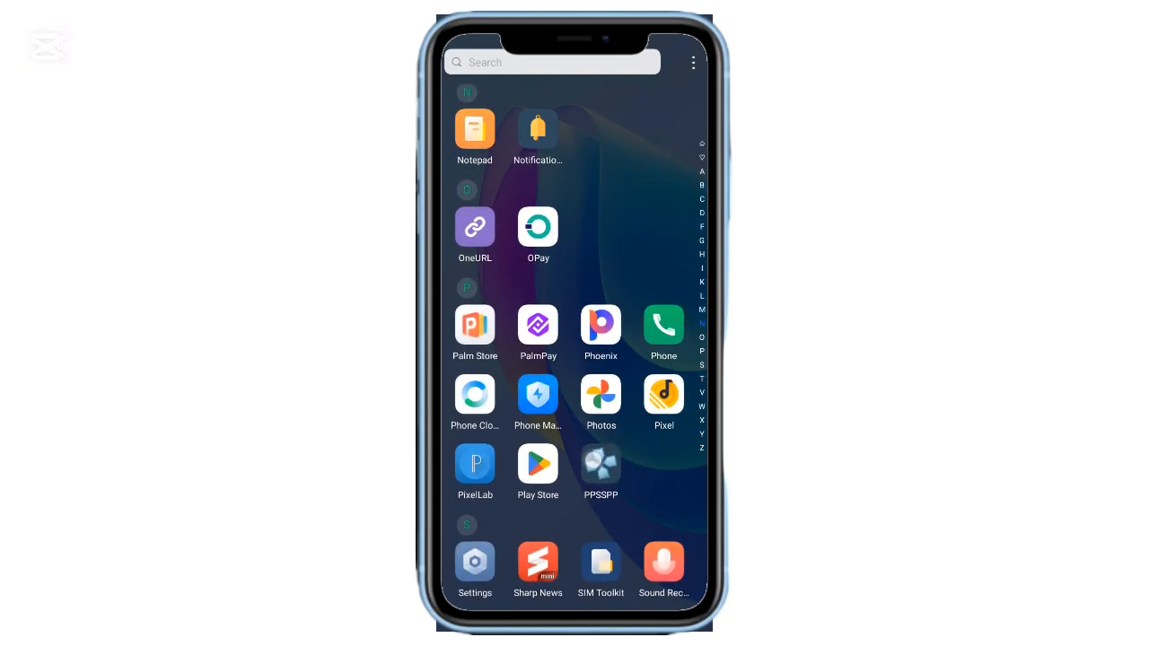
{"action": "scroll", "scroll_direction": "up", "scroll_amount": 3}
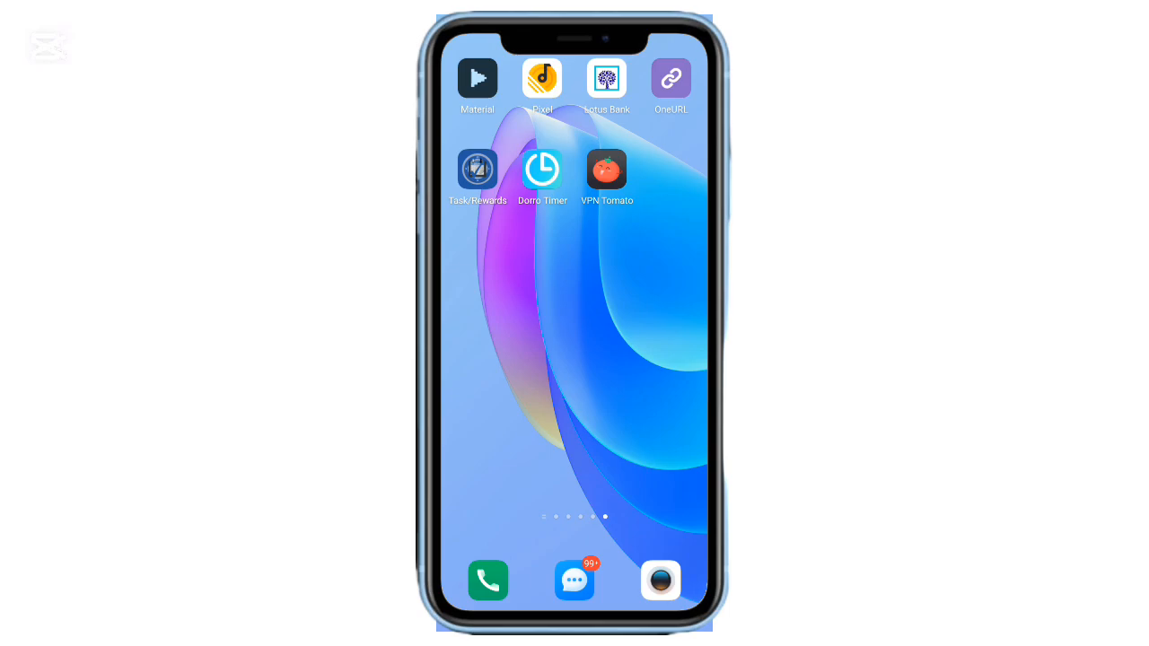
{"action": "left_click", "coordinate": [477, 78]}
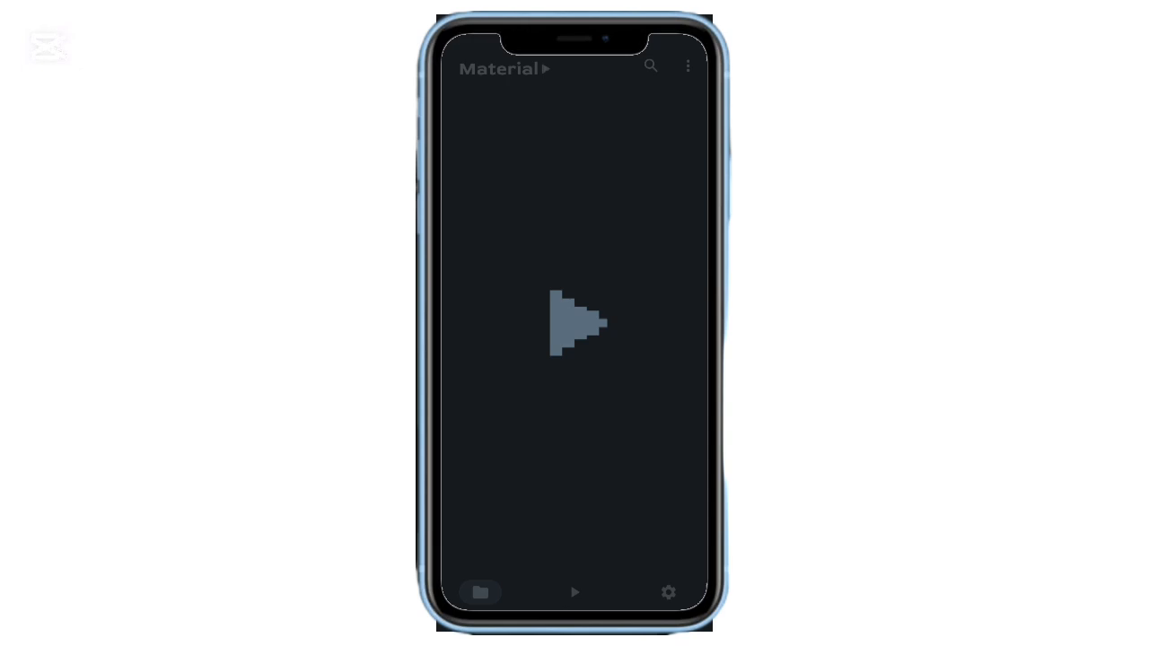
{"action": "left_click", "coordinate": [480, 592]}
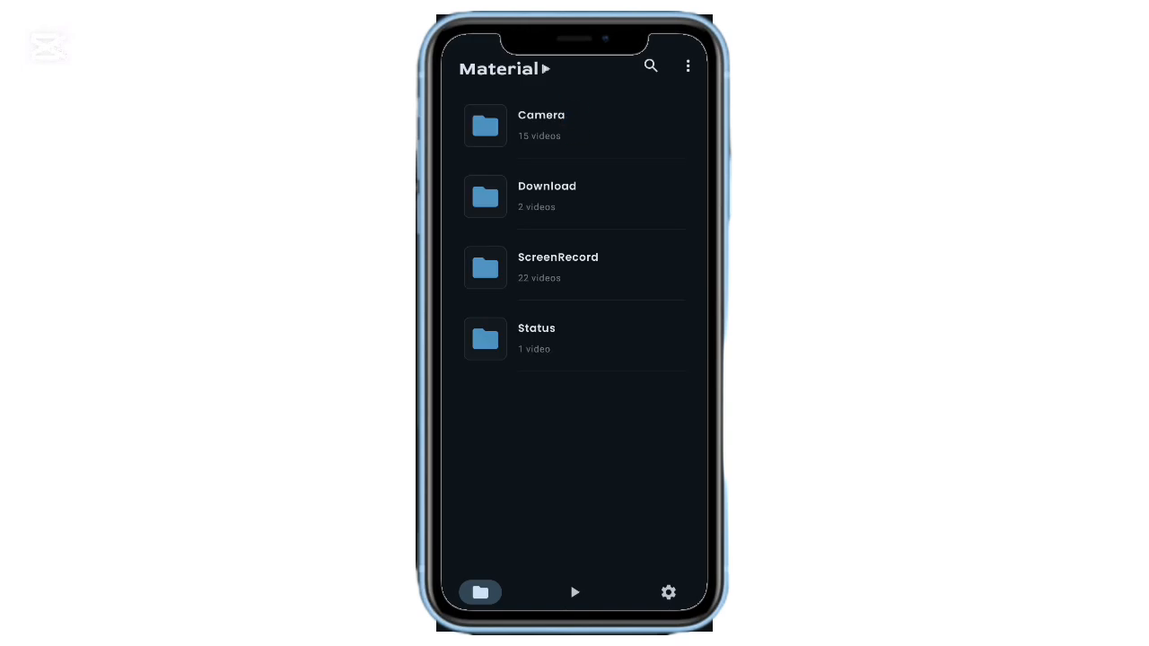
{"action": "left_click", "coordinate": [542, 126]}
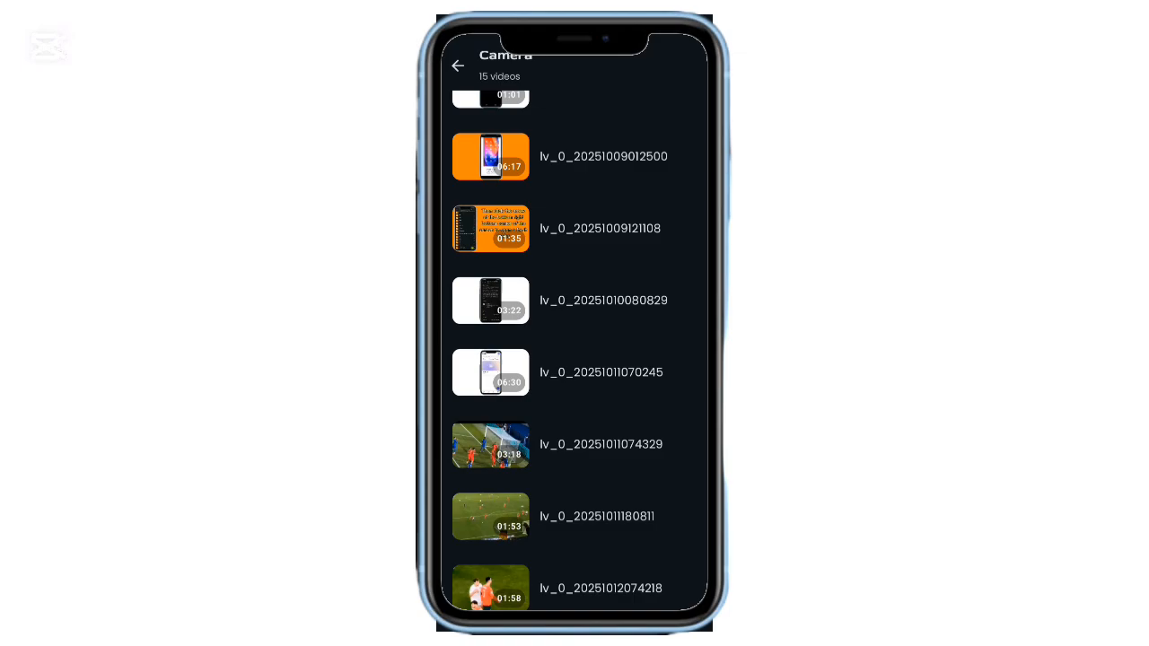
{"action": "scroll", "scroll_direction": "up", "scroll_amount": 3}
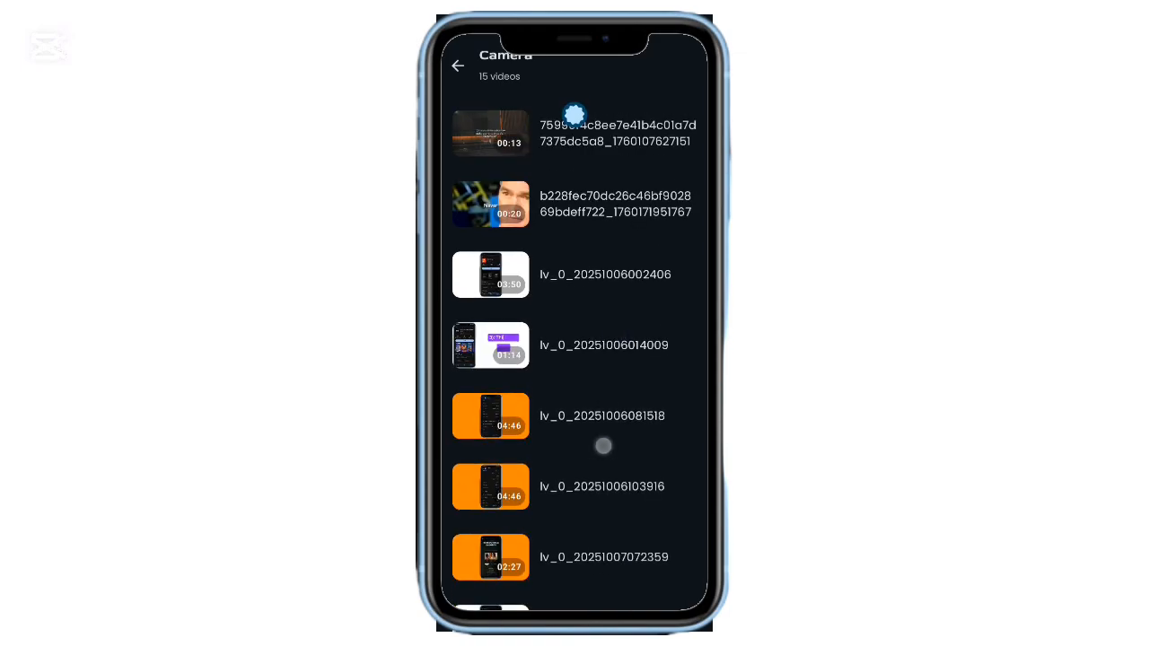
{"action": "left_click", "coordinate": [458, 66]}
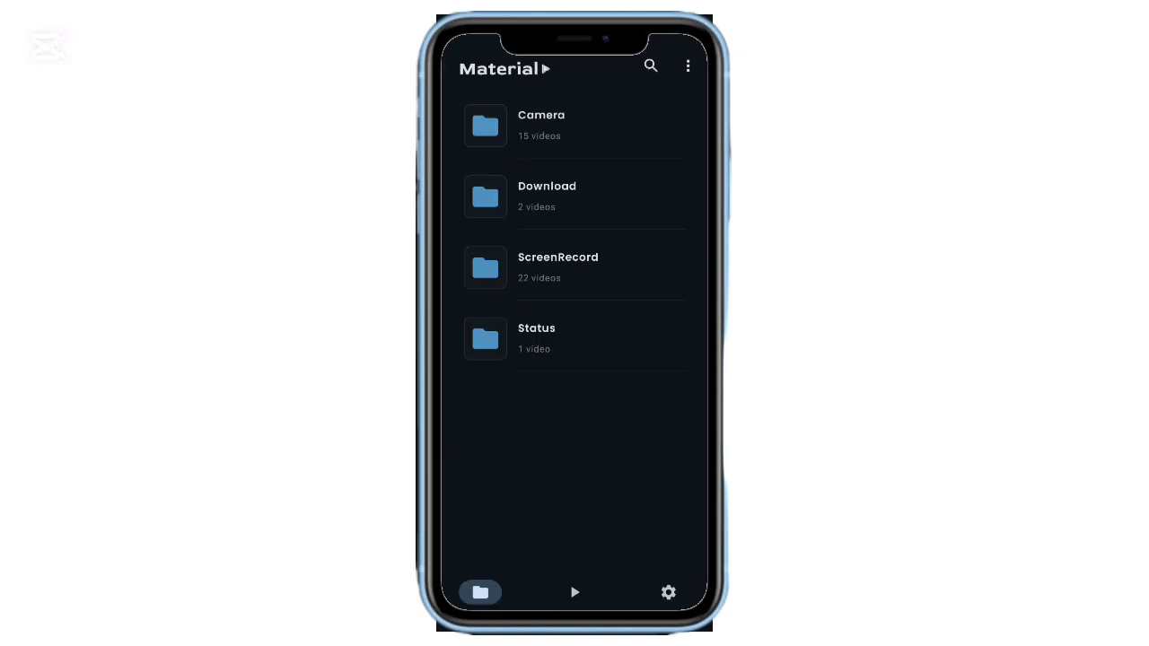
{"action": "left_click", "coordinate": [546, 196]}
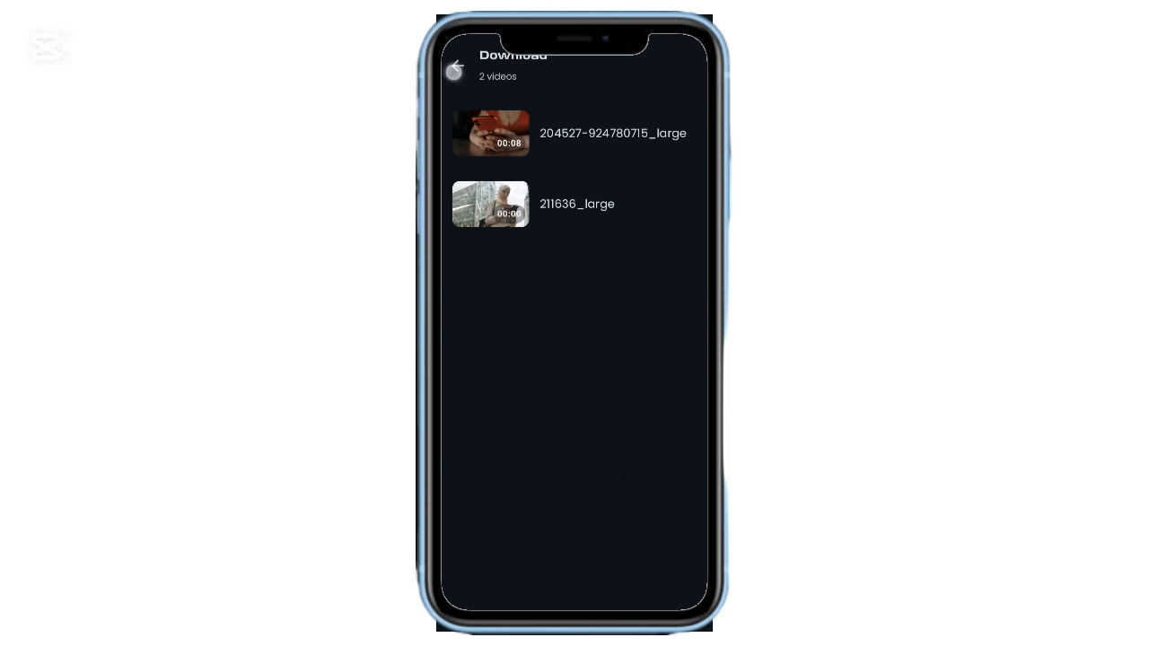
{"action": "left_click", "coordinate": [458, 66]}
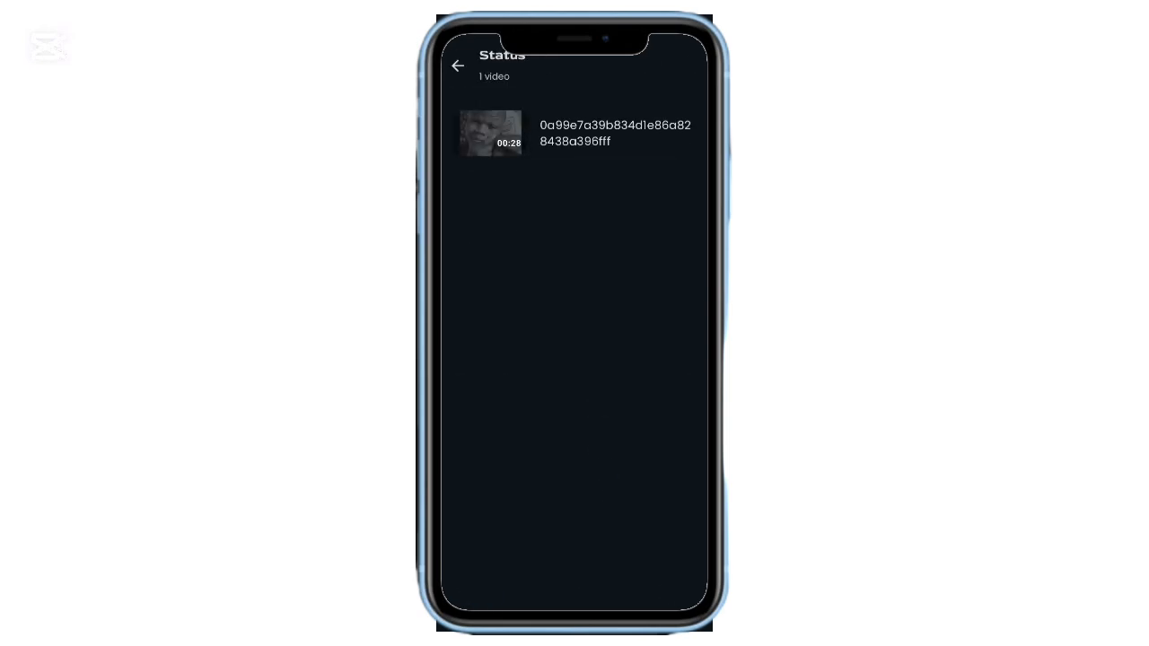
{"action": "left_click", "coordinate": [458, 67]}
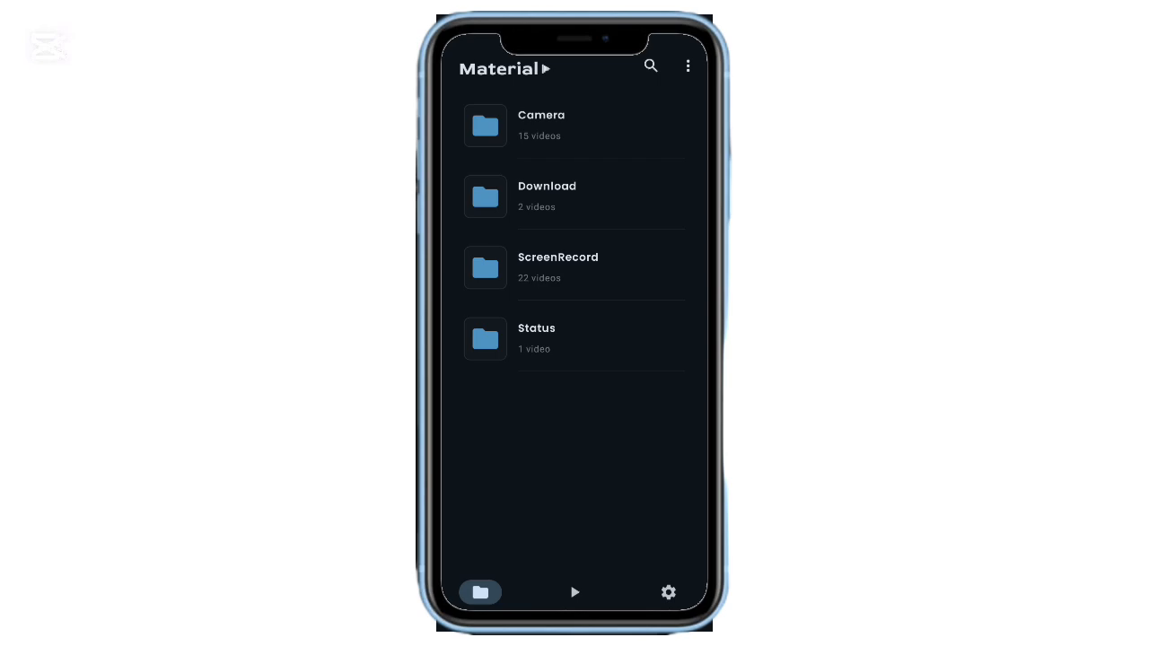
{"action": "left_click", "coordinate": [557, 266]}
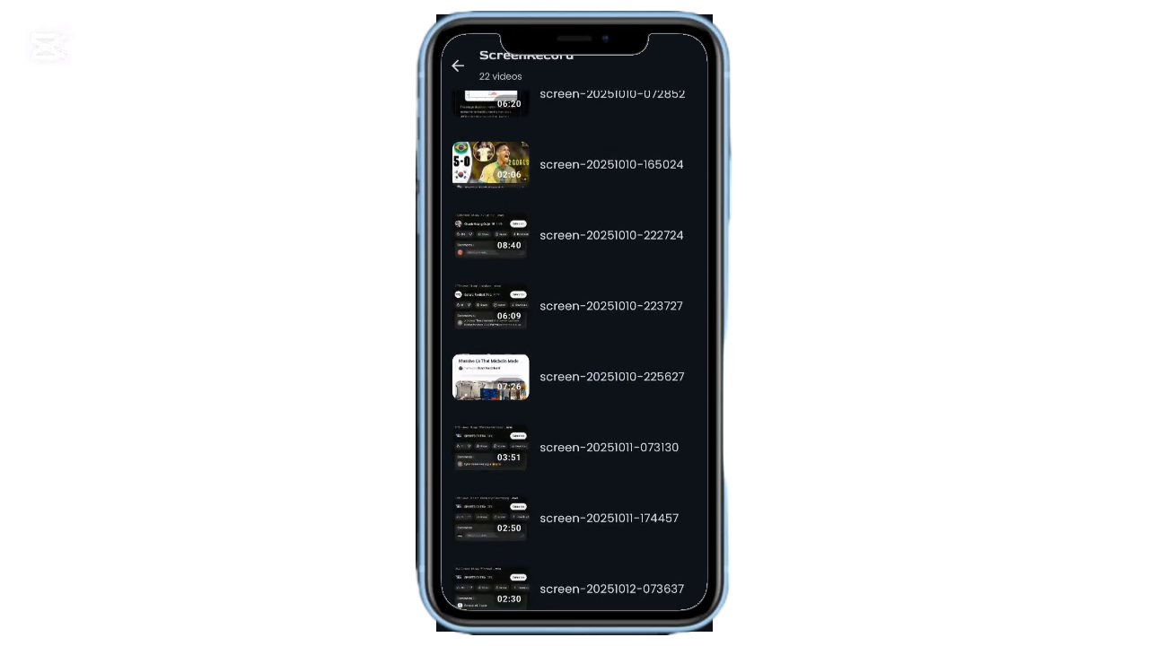
{"action": "scroll", "scroll_direction": "up", "scroll_amount": 3}
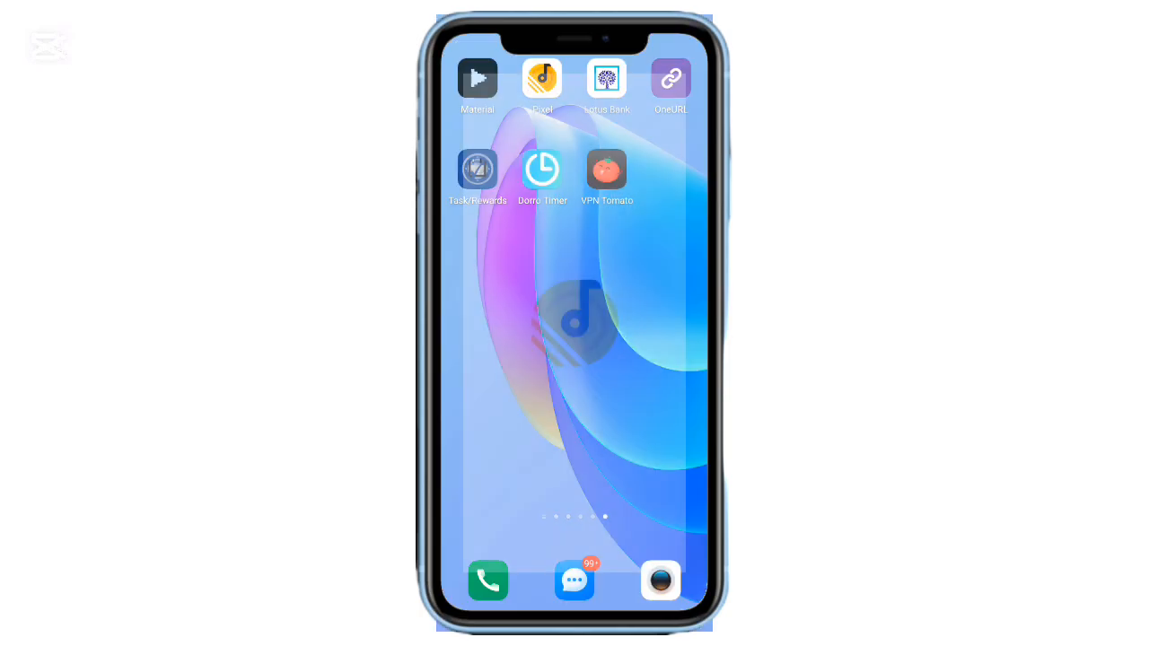
Step: Launch Pixel Player and browse down its artist list
{"action": "left_click", "coordinate": [541, 78]}
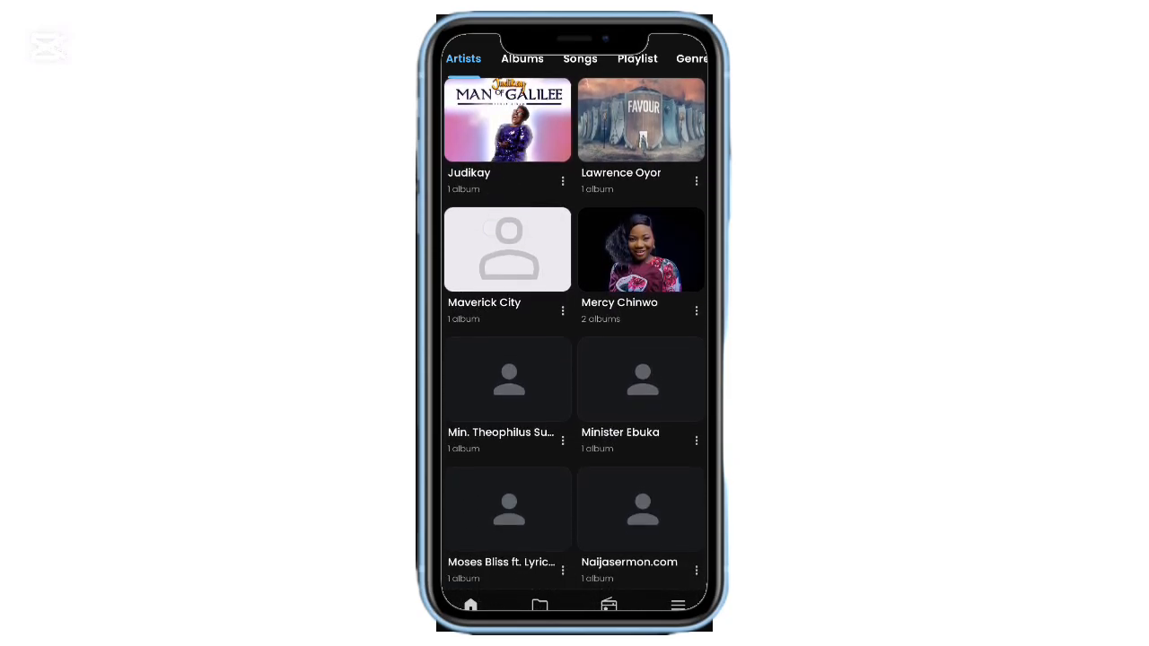
{"action": "scroll", "scroll_direction": "down", "scroll_amount": 3}
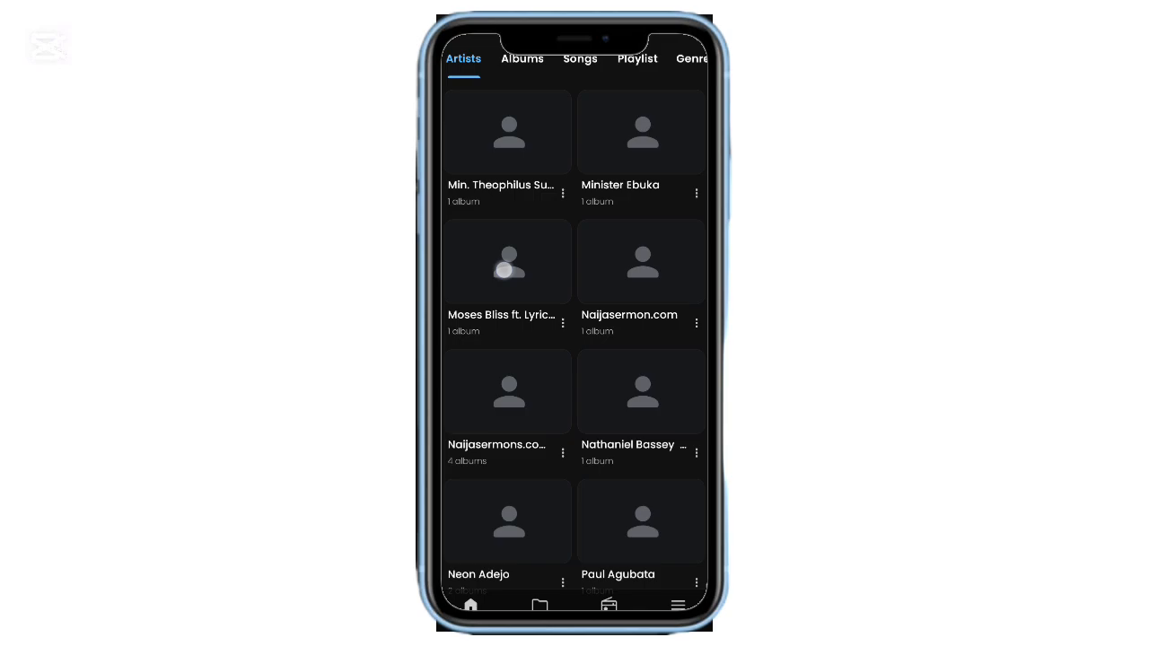
{"action": "scroll", "scroll_direction": "down", "scroll_amount": 3}
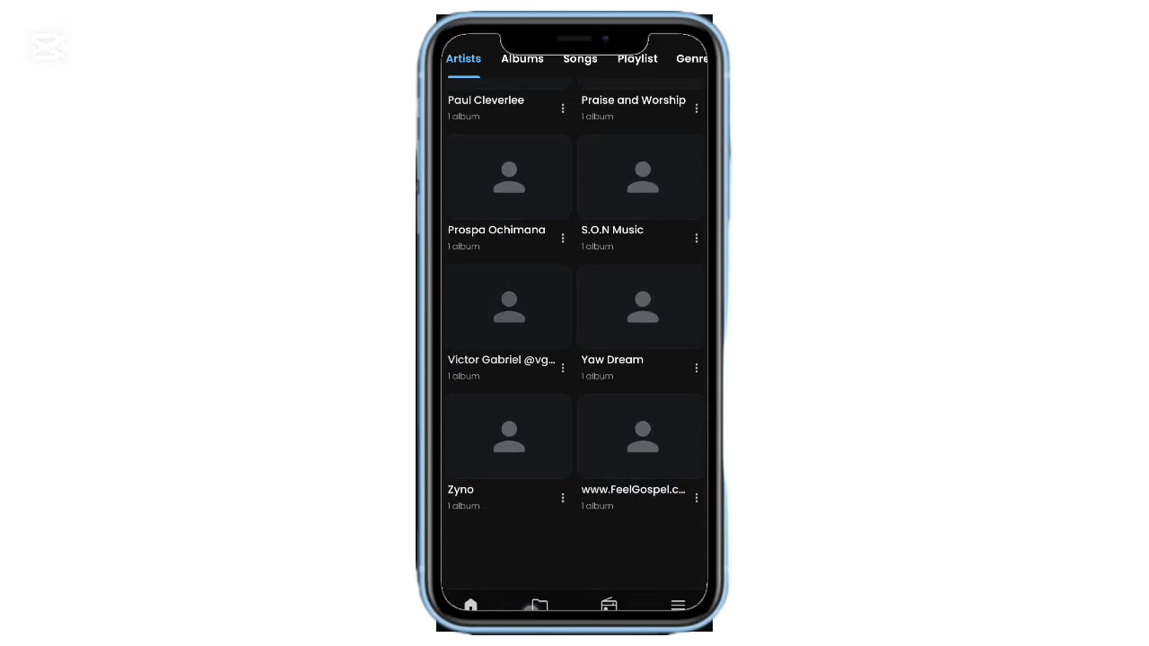
Step: Switch to the Folders list, scroll it to the top, then launch Lotus Bank
{"action": "left_click", "coordinate": [538, 604]}
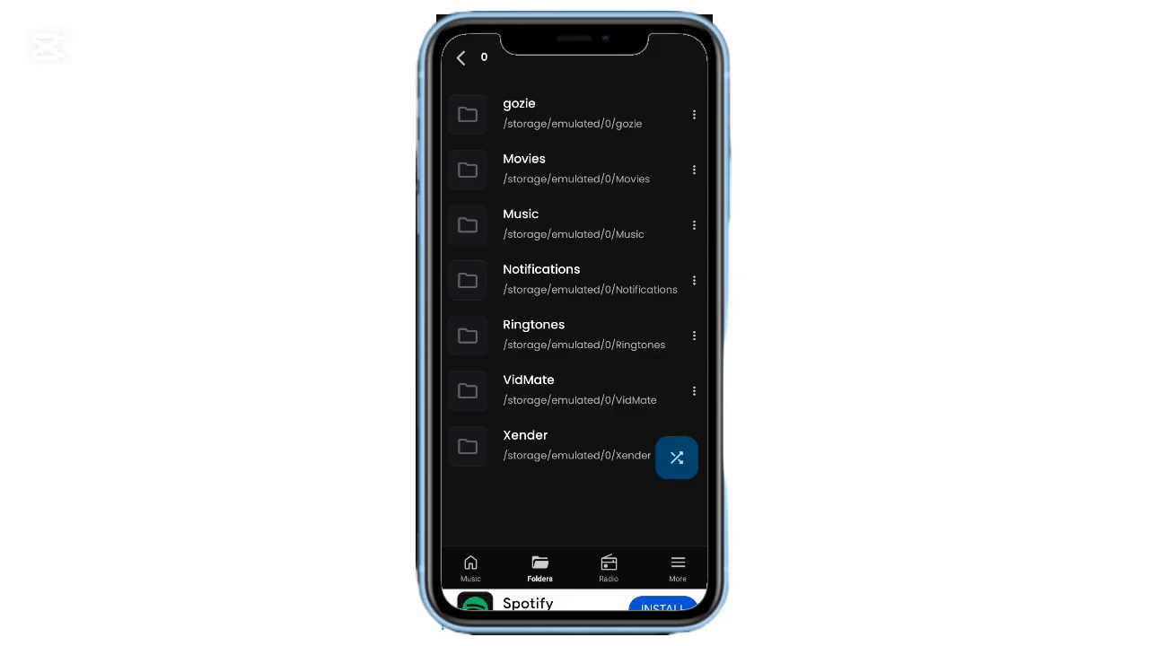
{"action": "scroll", "scroll_direction": "up", "scroll_amount": 3}
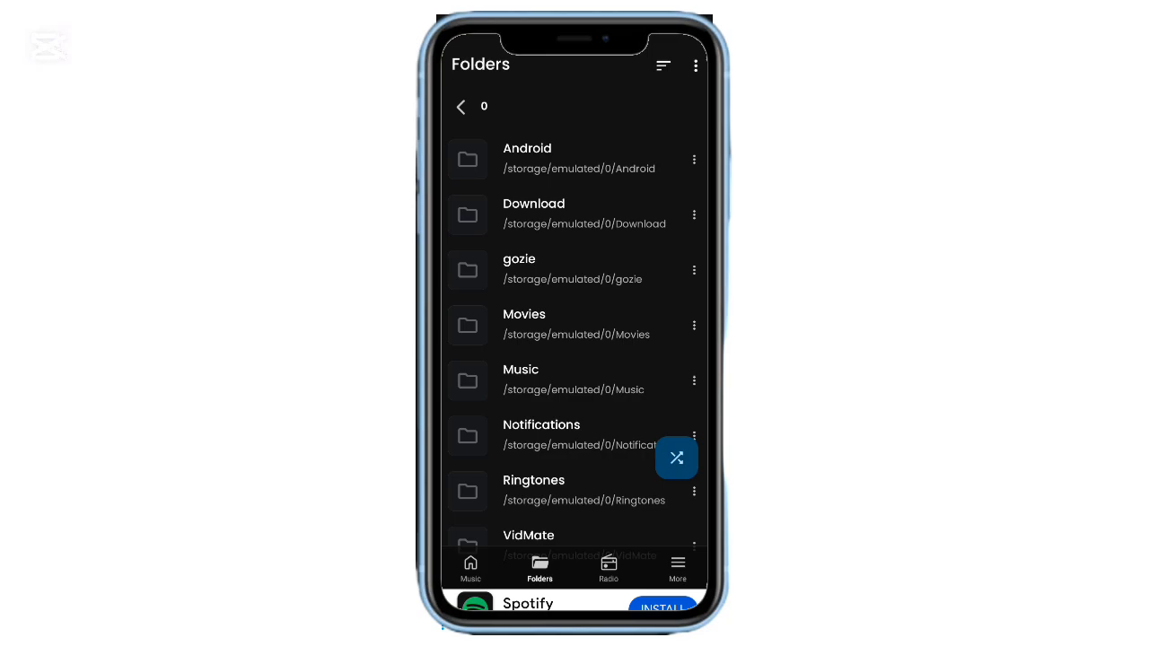
{"action": "left_click", "coordinate": [676, 459]}
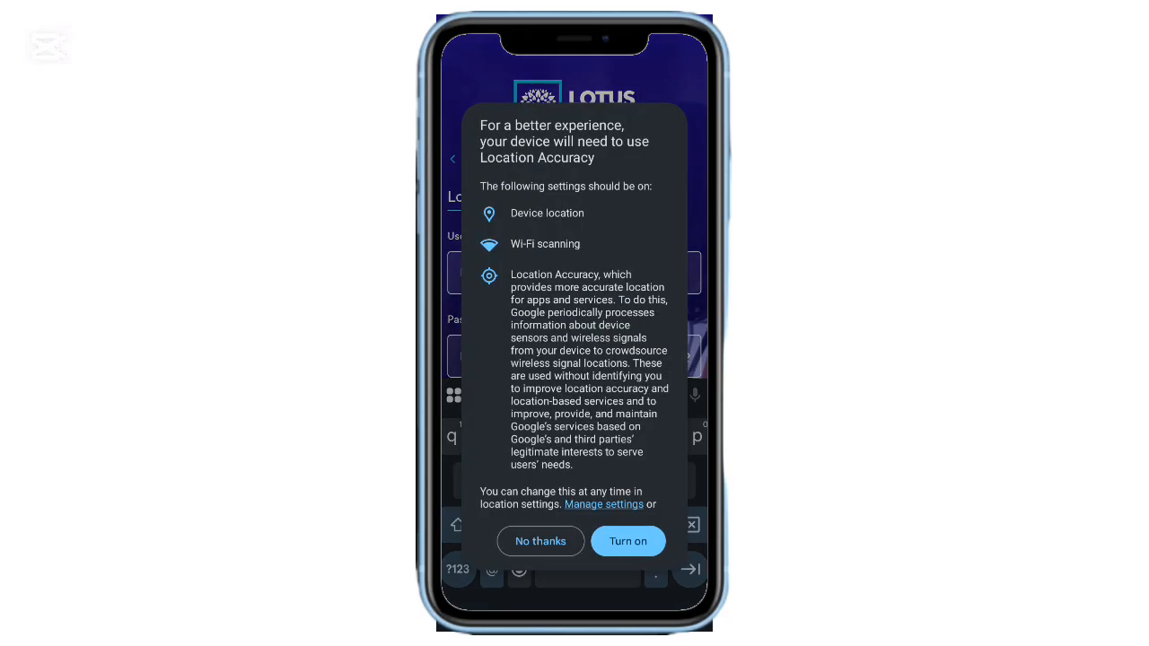
Step: Dismiss the Location Accuracy dialog over the Lotus Bank login screen
{"action": "left_click", "coordinate": [541, 541]}
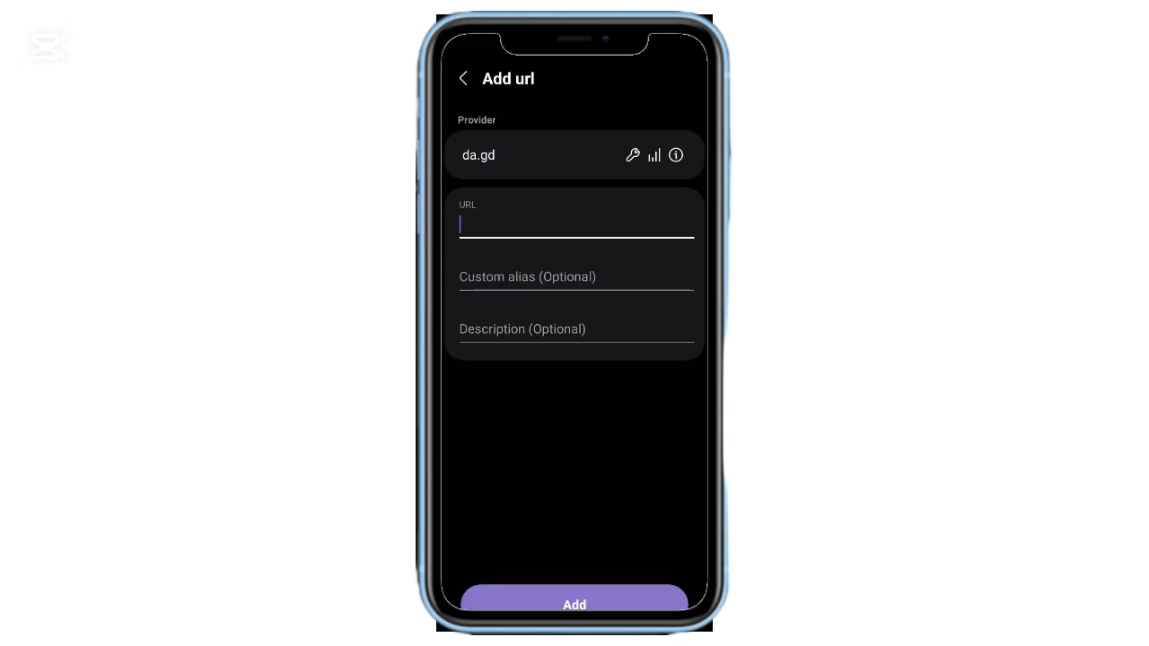
Step: Enter test text hdhhhdhh in OneURL's URL field via the clipboard and submit with Add
{"action": "left_click", "coordinate": [576, 225]}
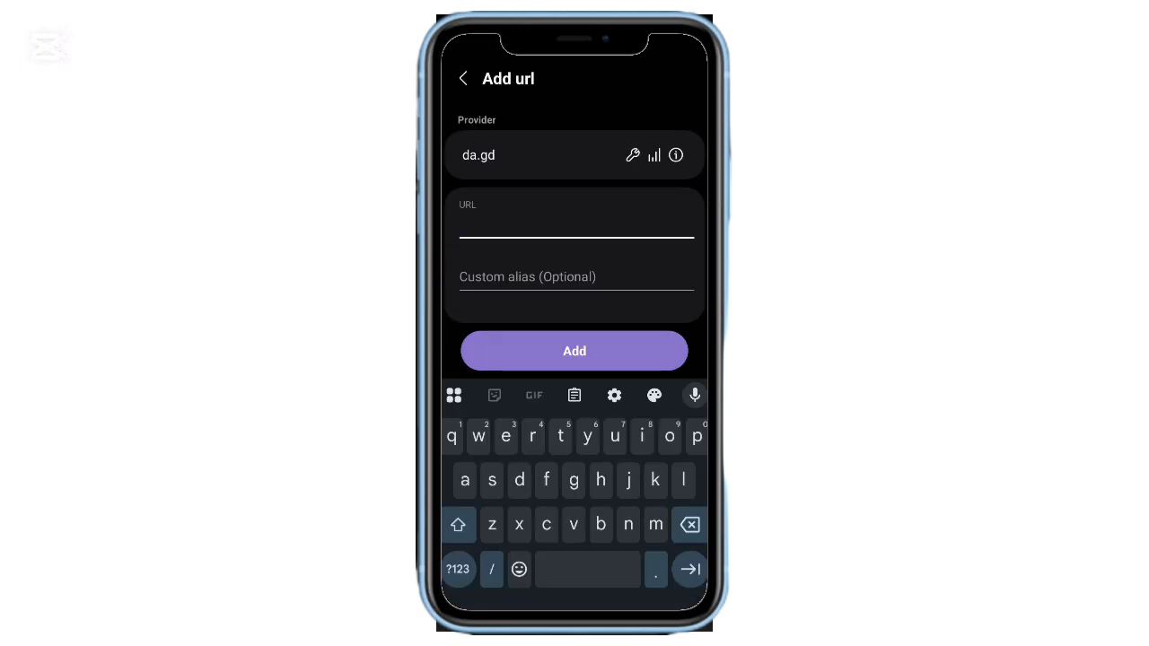
{"action": "left_click", "coordinate": [574, 395]}
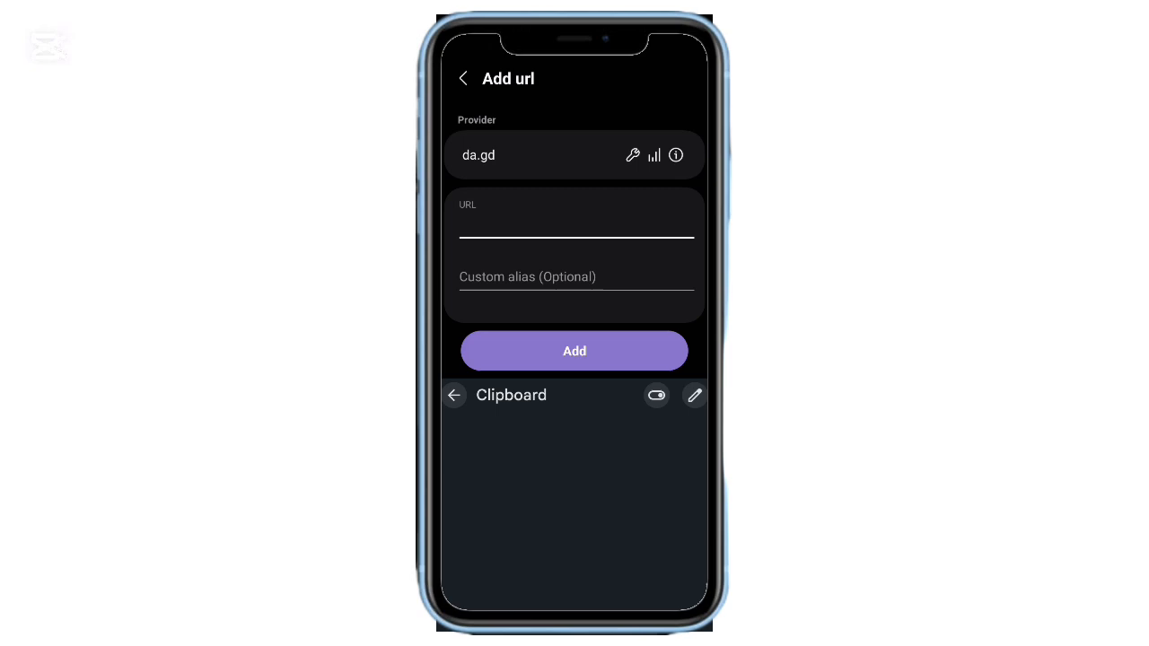
{"action": "left_click", "coordinate": [575, 225]}
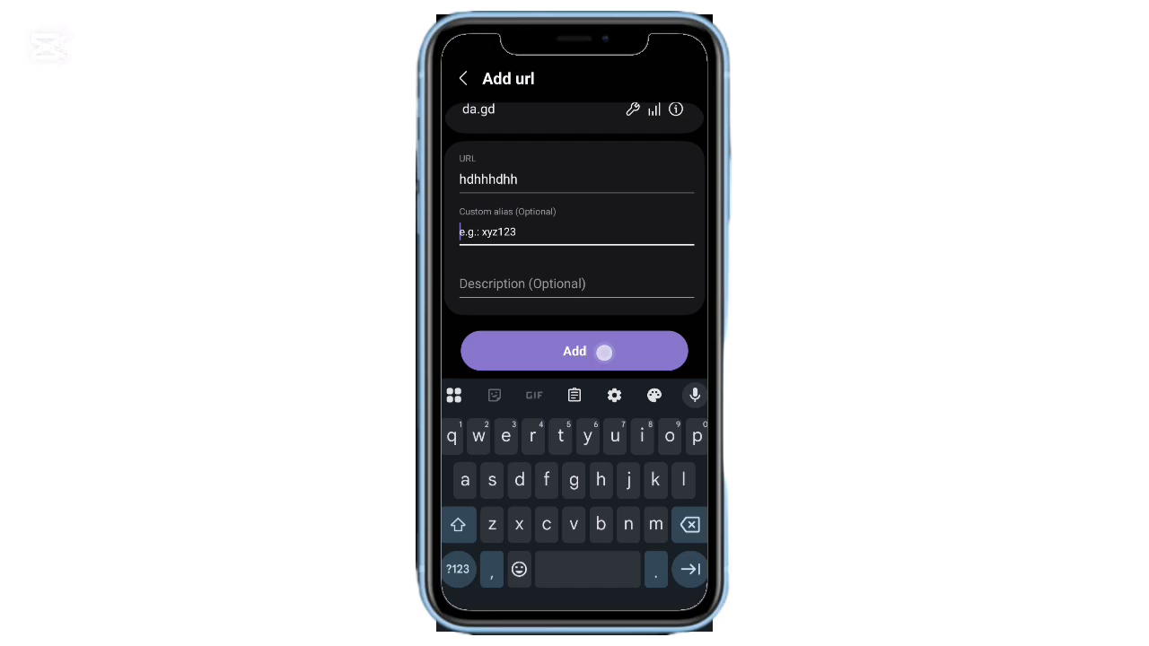
{"action": "left_click", "coordinate": [574, 351]}
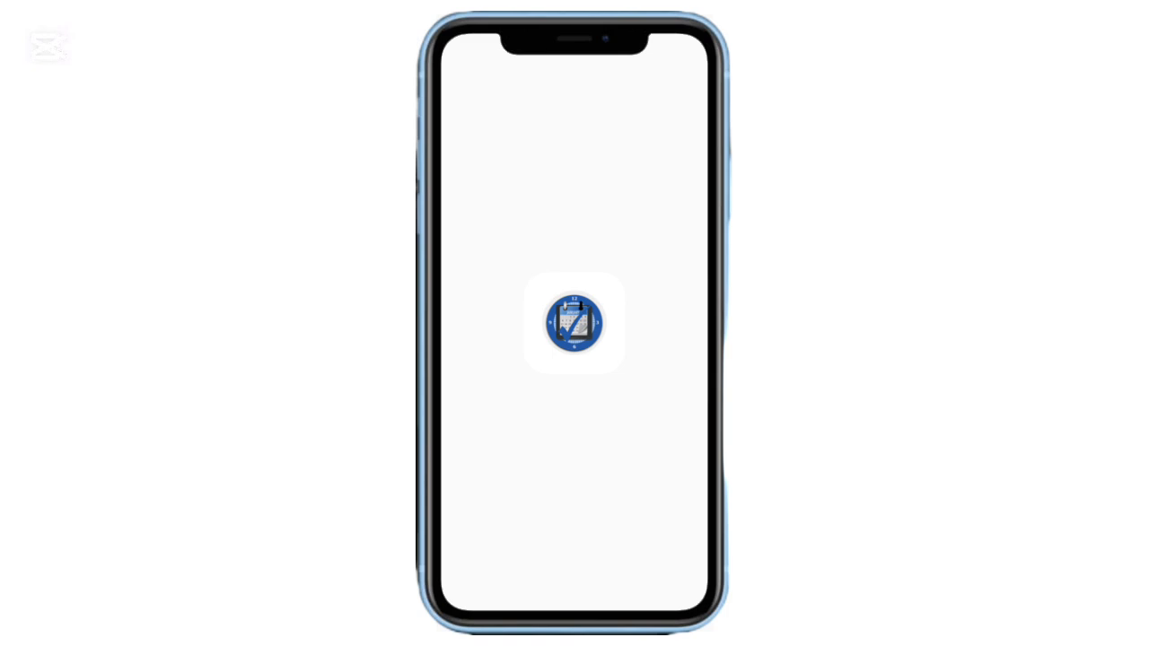
Step: Open Task and Rewards, show the Add New User form, then return to the home screen
{"action": "left_click", "coordinate": [574, 323]}
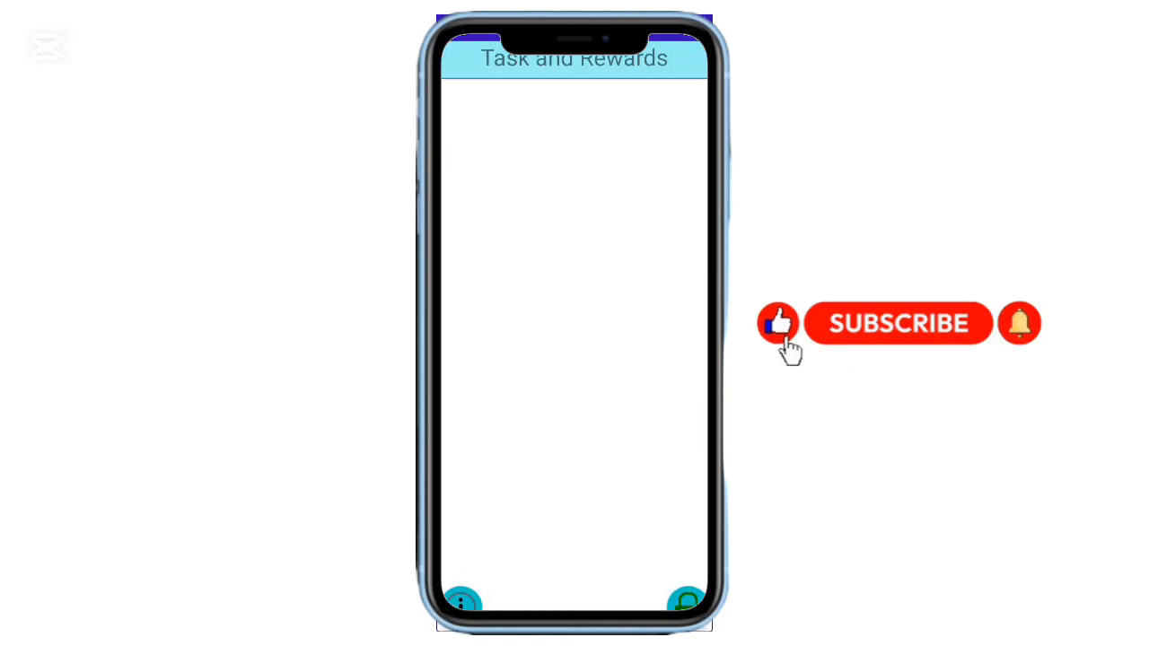
{"action": "left_click", "coordinate": [898, 323]}
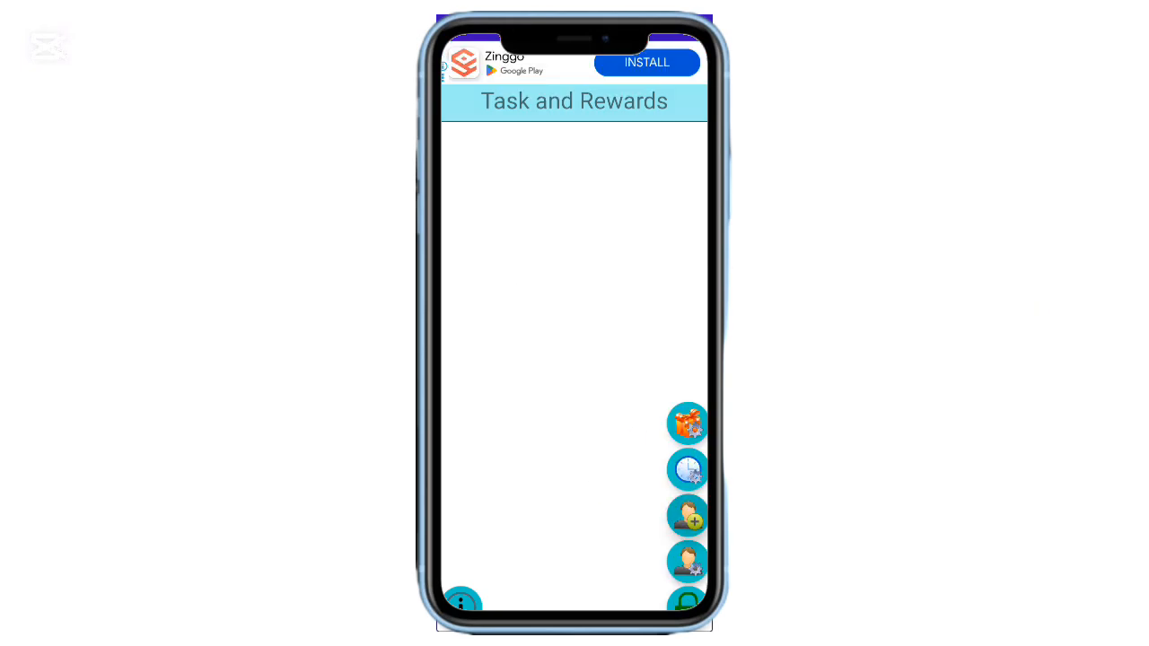
{"action": "left_click", "coordinate": [688, 516]}
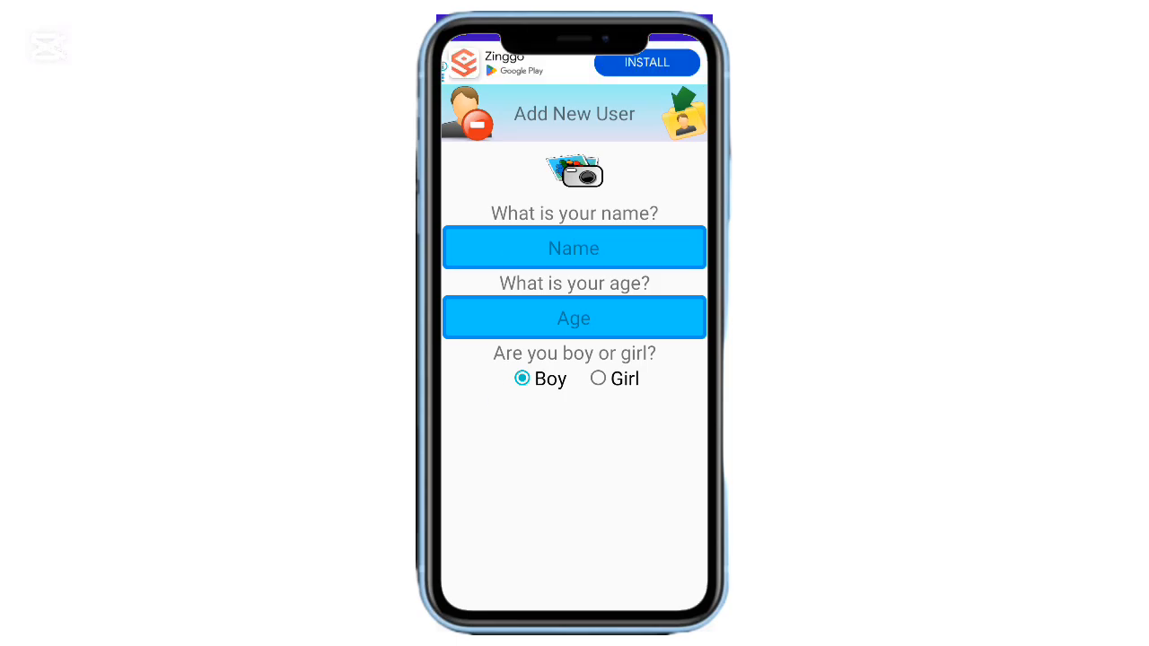
{"action": "left_click", "coordinate": [573, 317]}
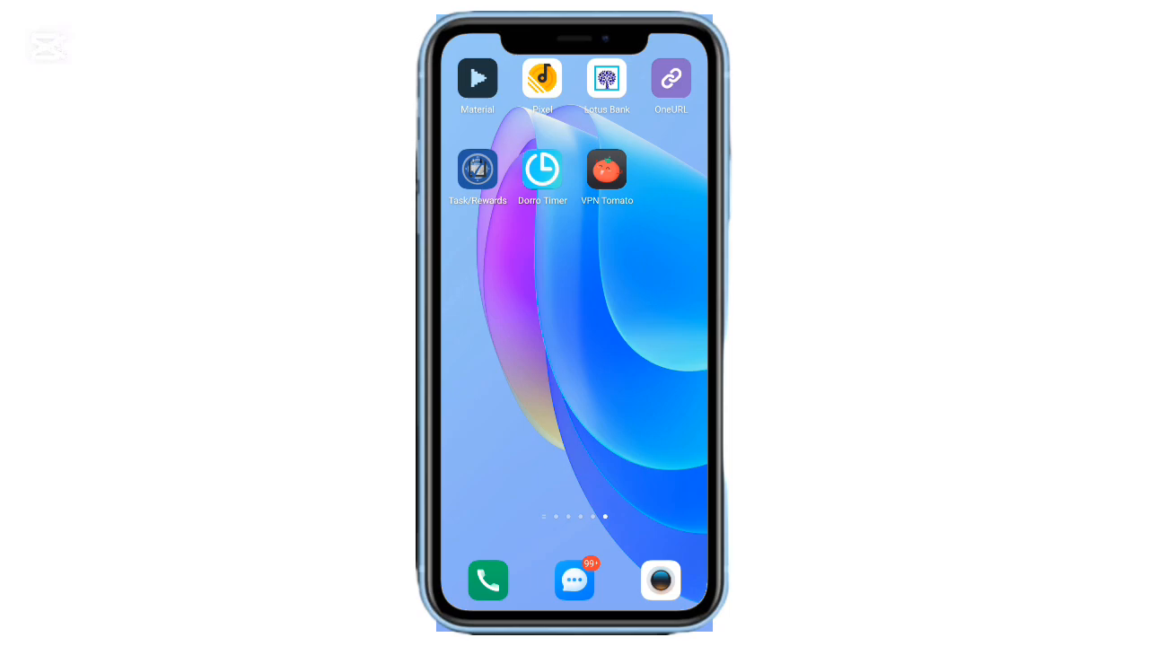
Step: Launch Dorro Timer to view its zeroed timer, then move on to VPN Tomato
{"action": "left_click", "coordinate": [542, 169]}
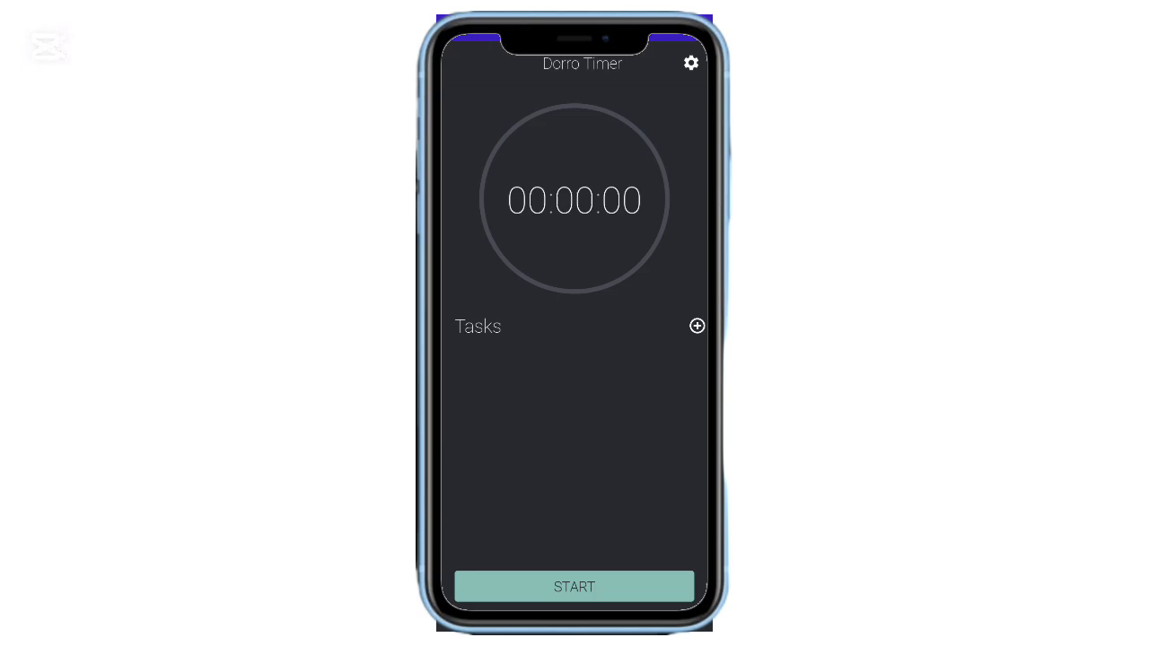
{"action": "left_click", "coordinate": [574, 586]}
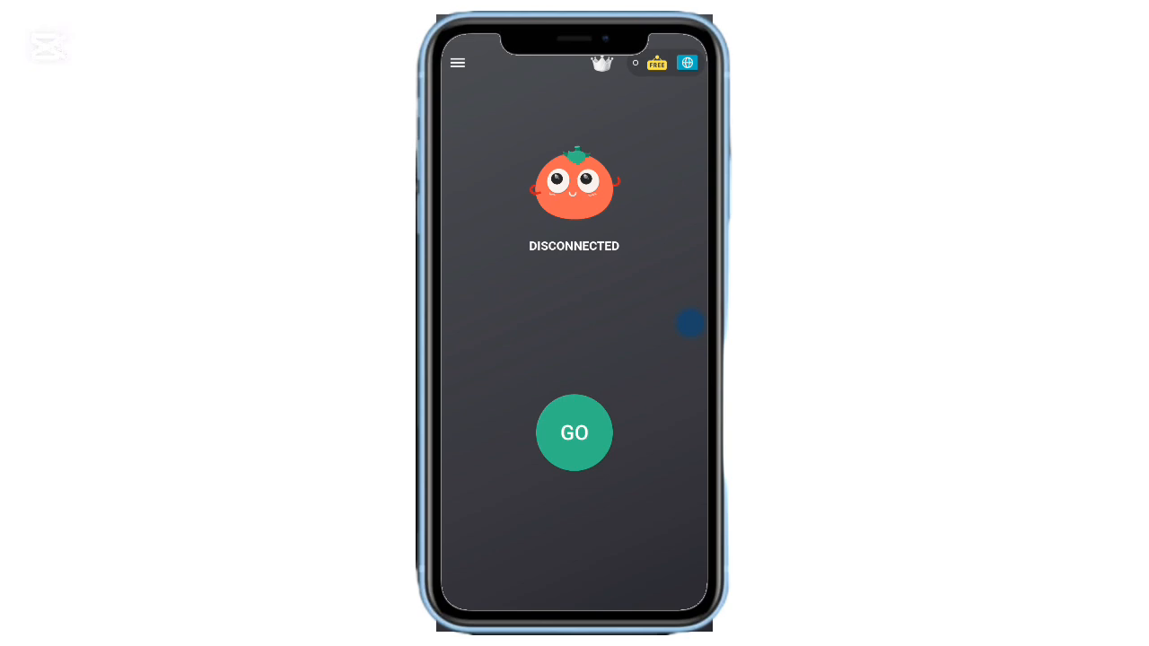
{"action": "left_click", "coordinate": [457, 63]}
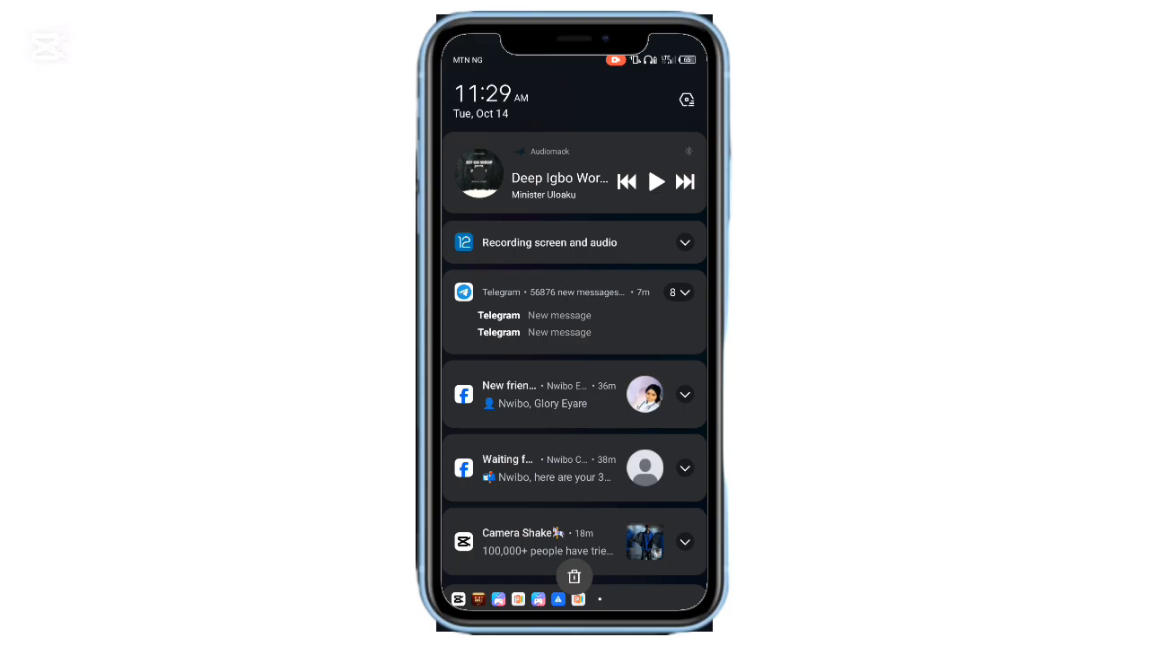
{"action": "scroll", "scroll_direction": "down", "scroll_amount": 3}
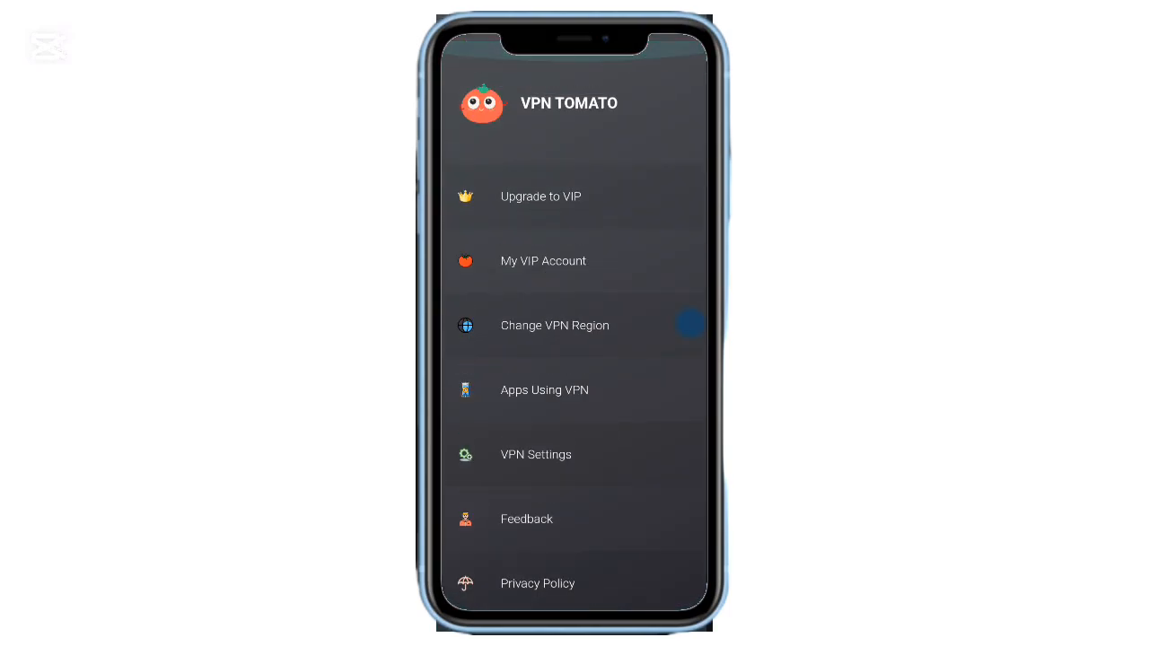
{"action": "left_click", "coordinate": [543, 261]}
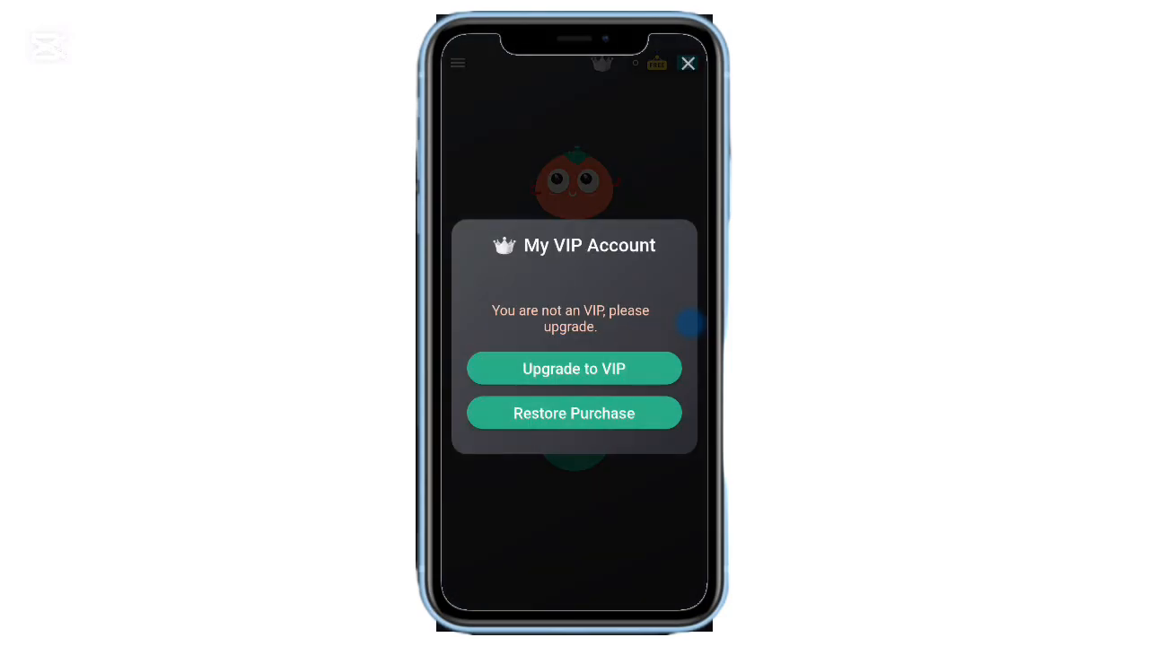
{"action": "left_click", "coordinate": [688, 64]}
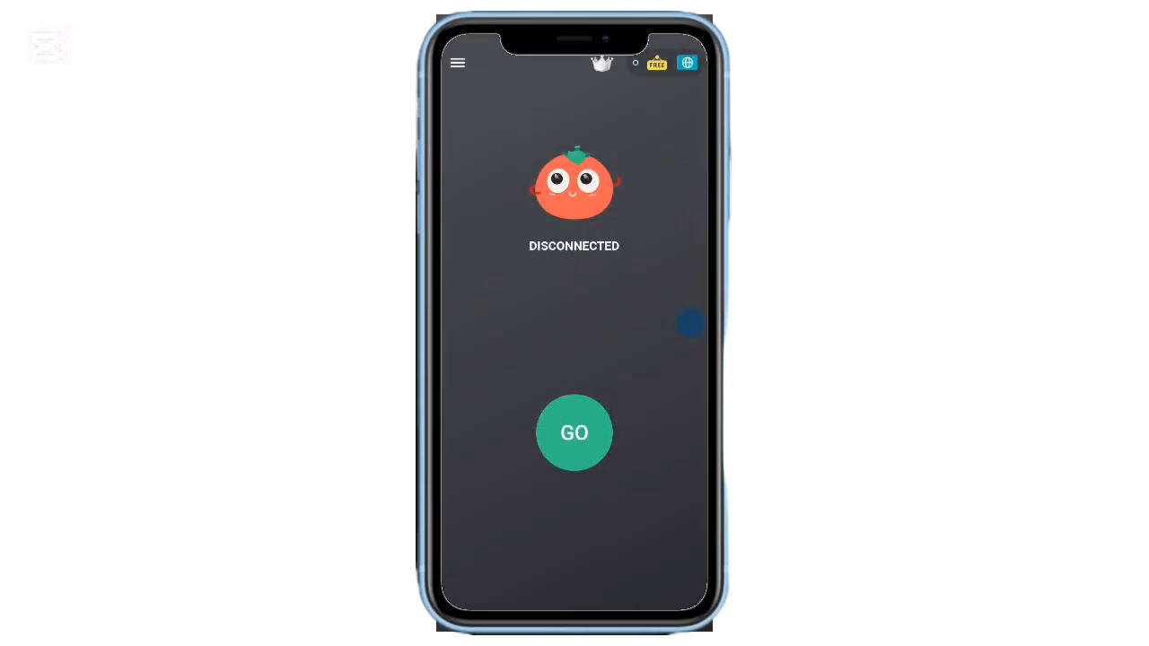